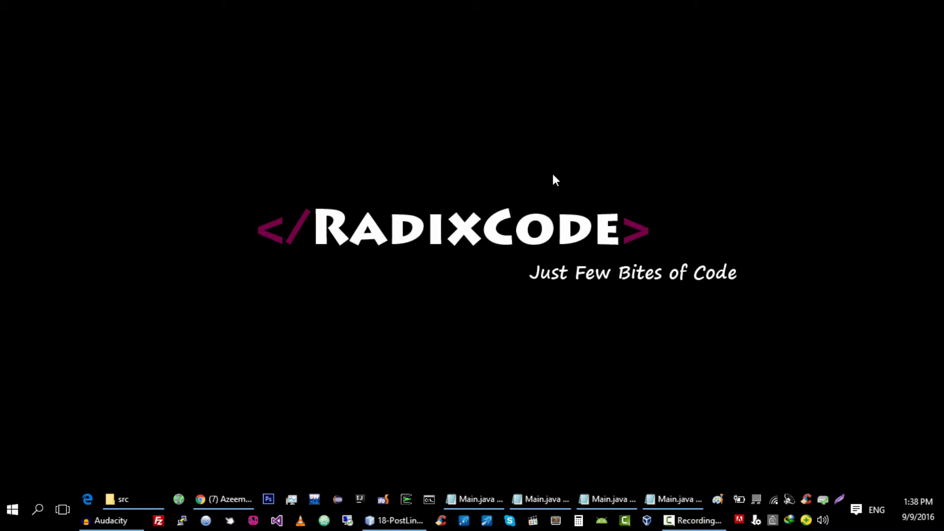
- Start a new Java Application project in the New Project wizard
left_click(394, 521)
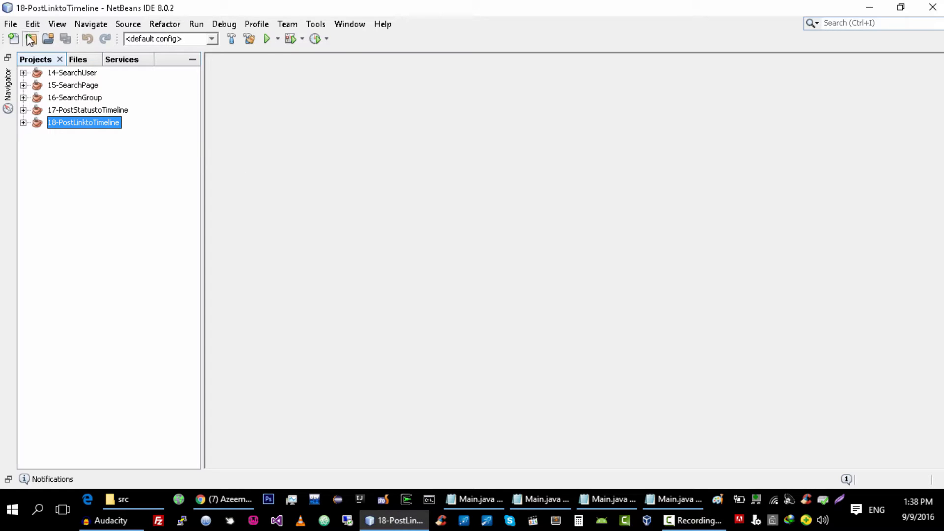
left_click(30, 39)
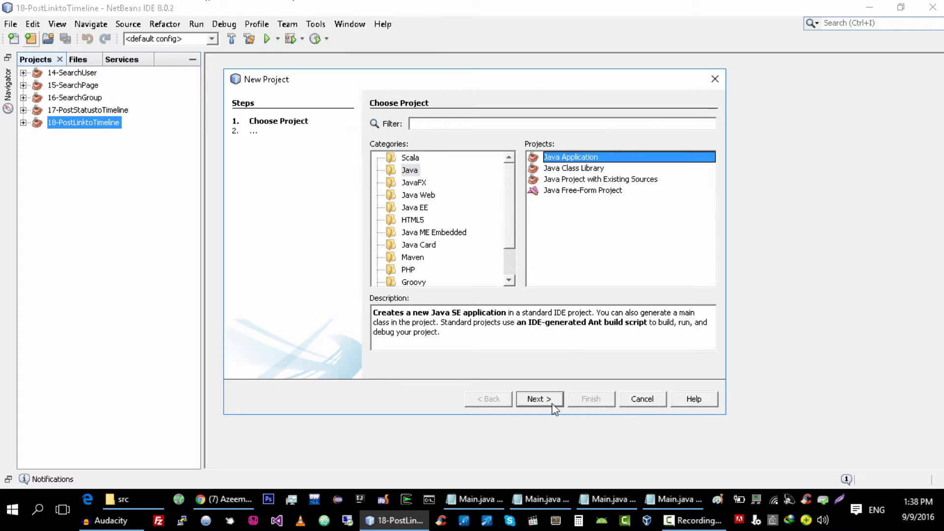
left_click(538, 398)
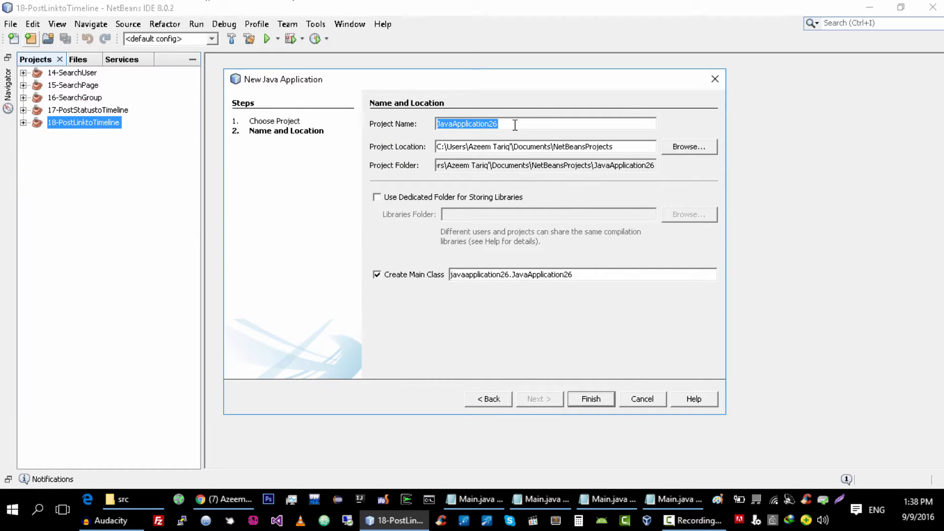
- Name the project 19-PostImageonTimeline and finish creating it with its main class
type("19-PostI")
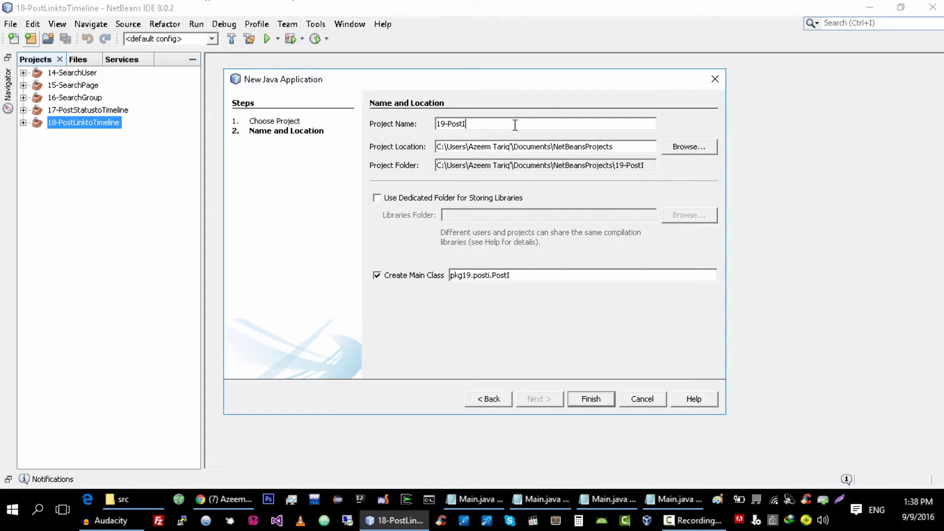
type("mage")
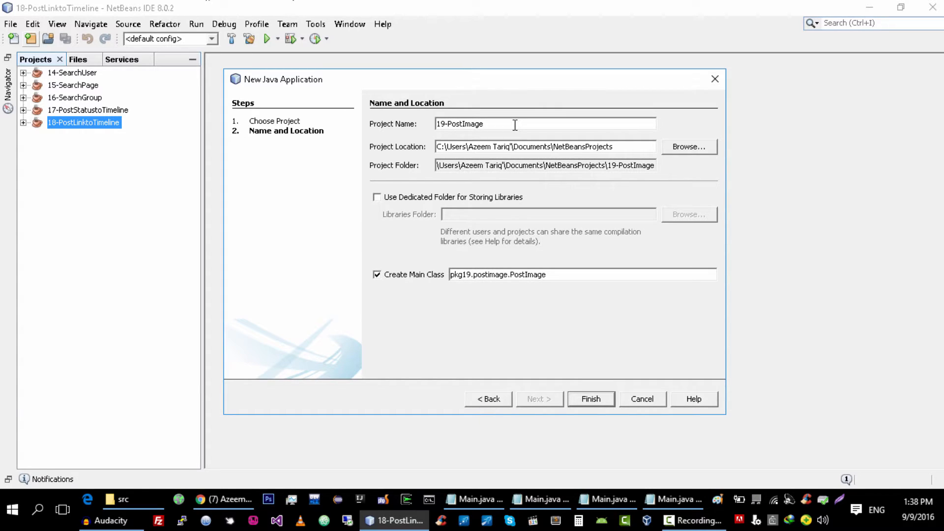
type("onT")
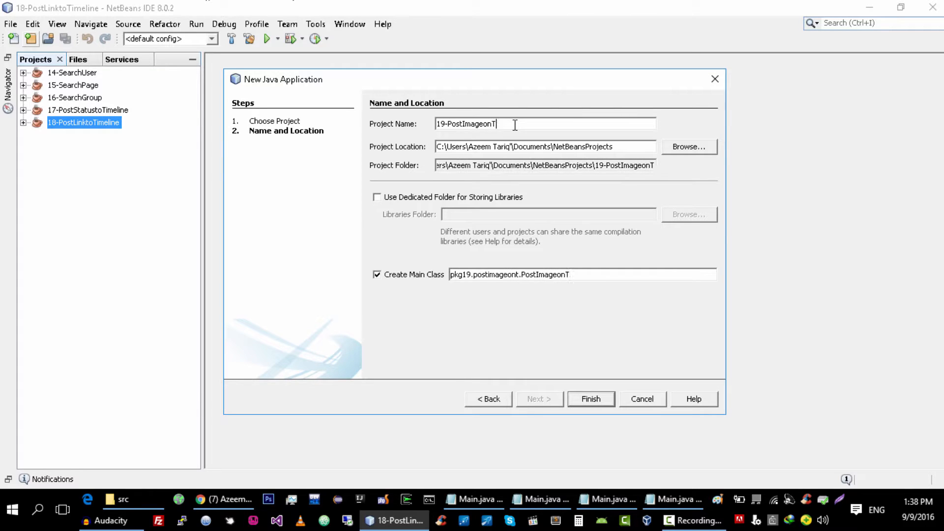
type("imeline")
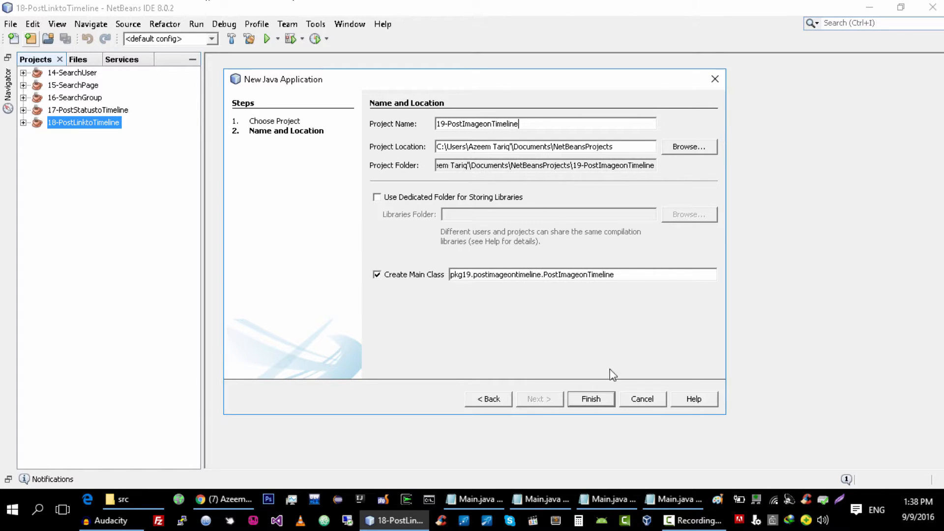
left_click(591, 399)
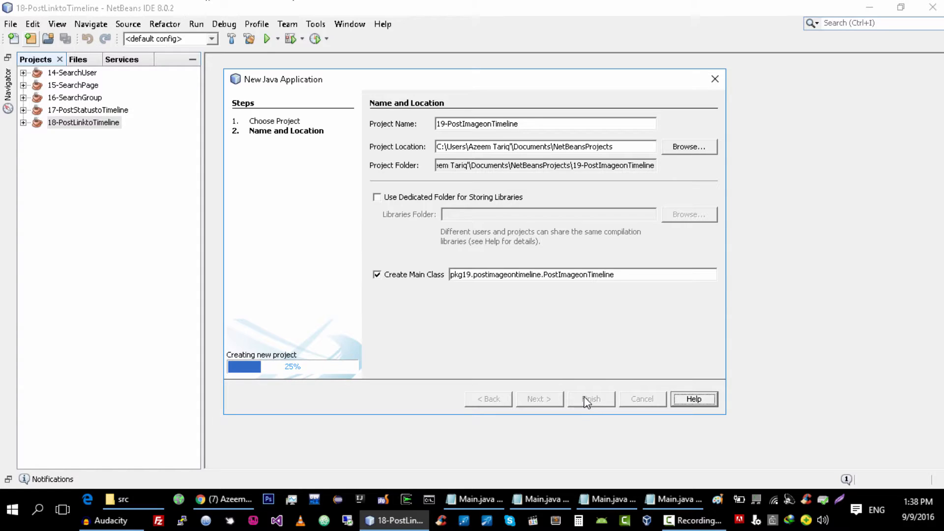
left_click(591, 399)
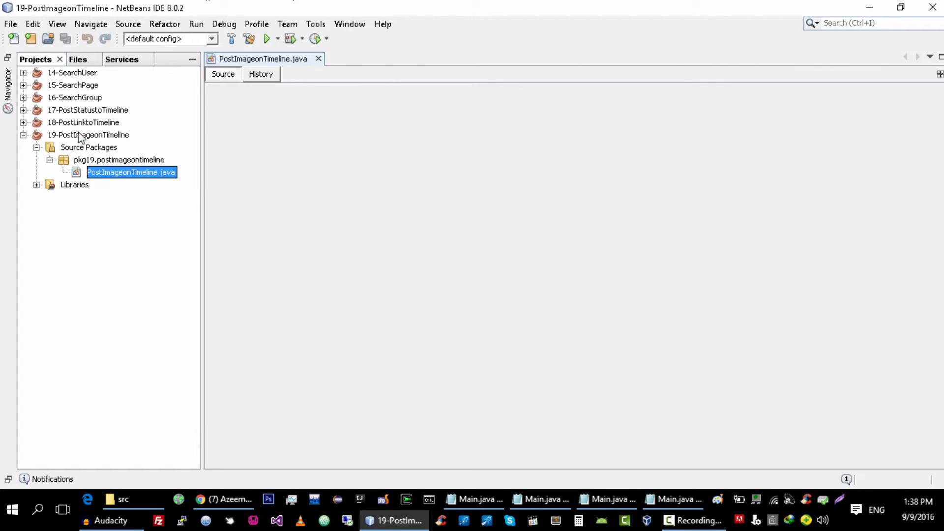
- Add restfb-1.24.0.jar to the project's compile libraries via Project Properties
right_click(87, 134)
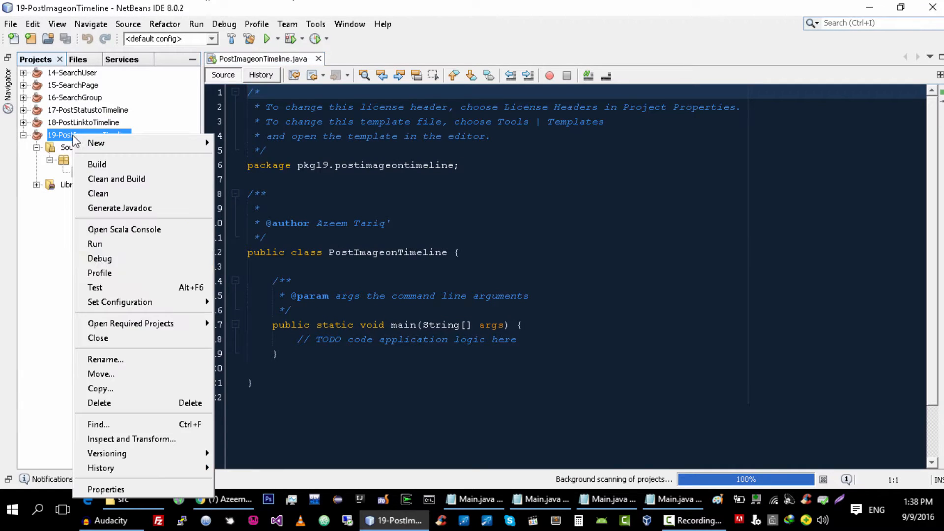
left_click(106, 489)
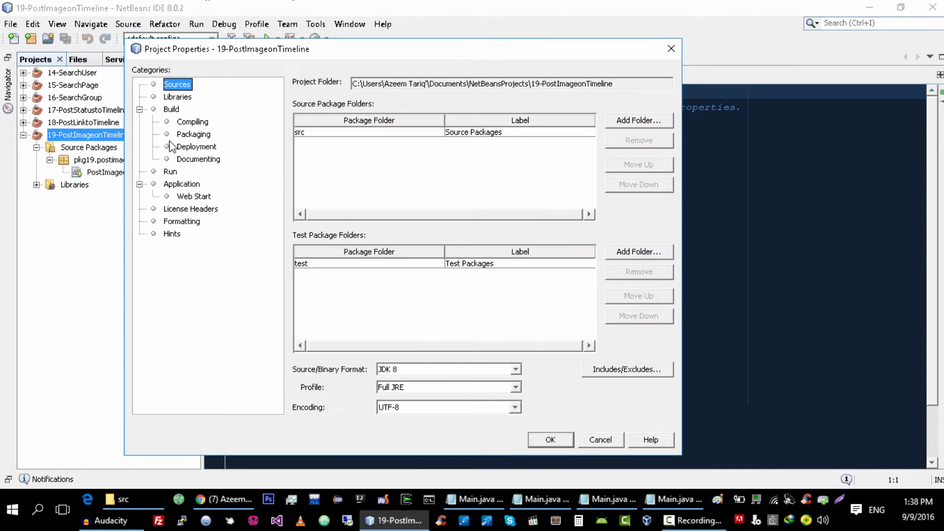
left_click(178, 97)
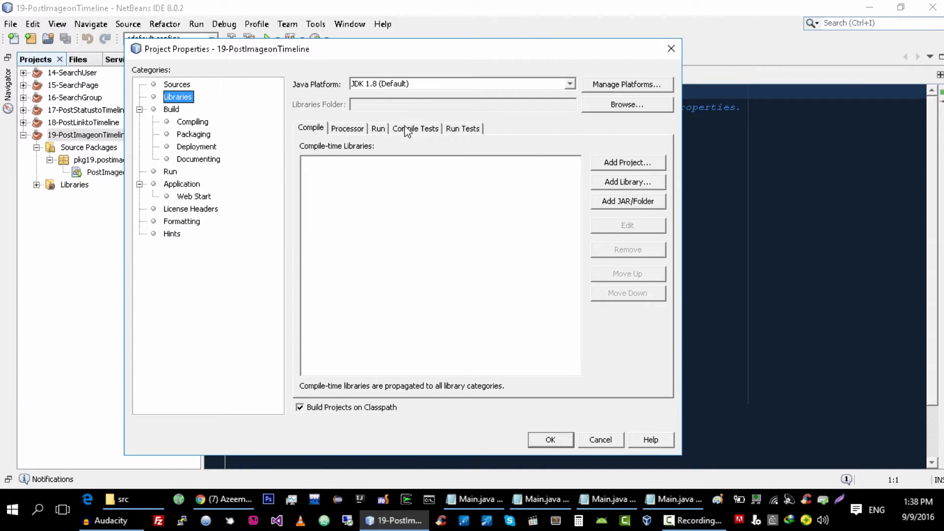
left_click(626, 201)
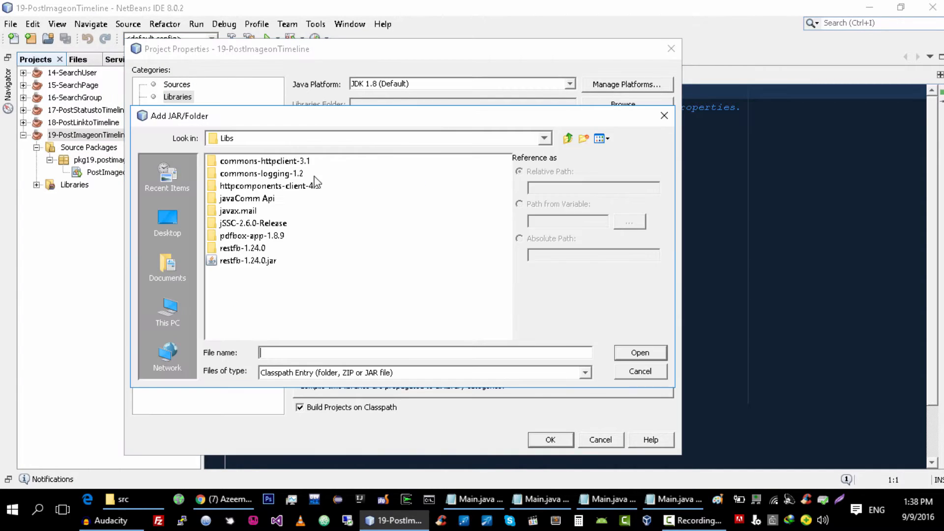
left_click(639, 353)
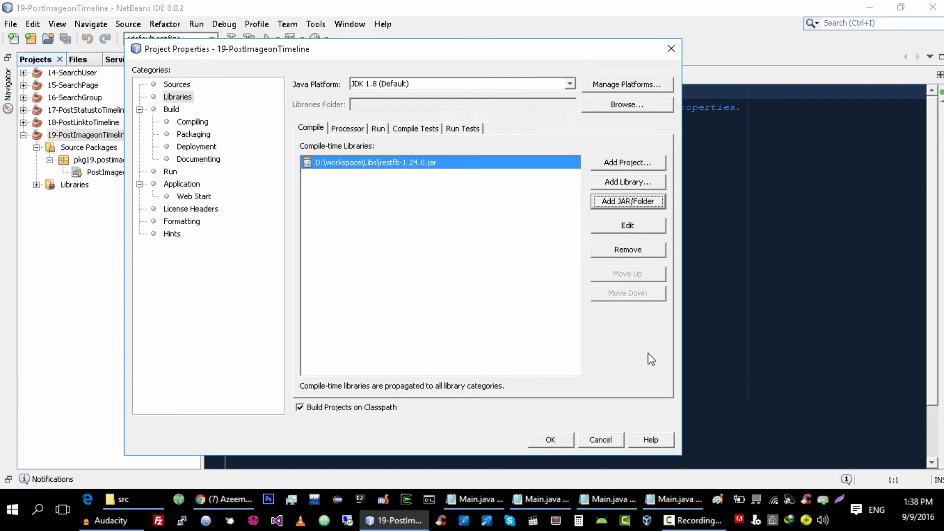
left_click(548, 439)
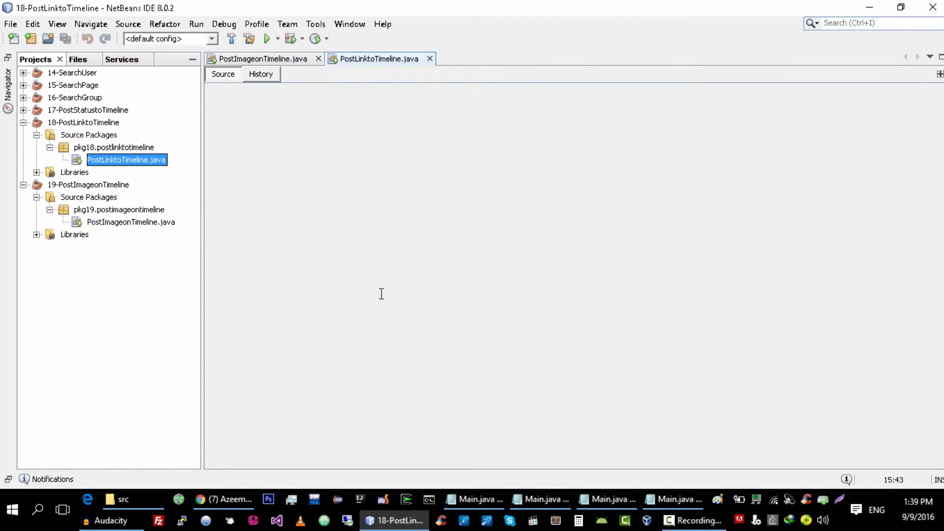
- Copy the main method body from PostLinktoTimeline.java into PostImageonTimeline.java and import the restfb classes
double_click(126, 159)
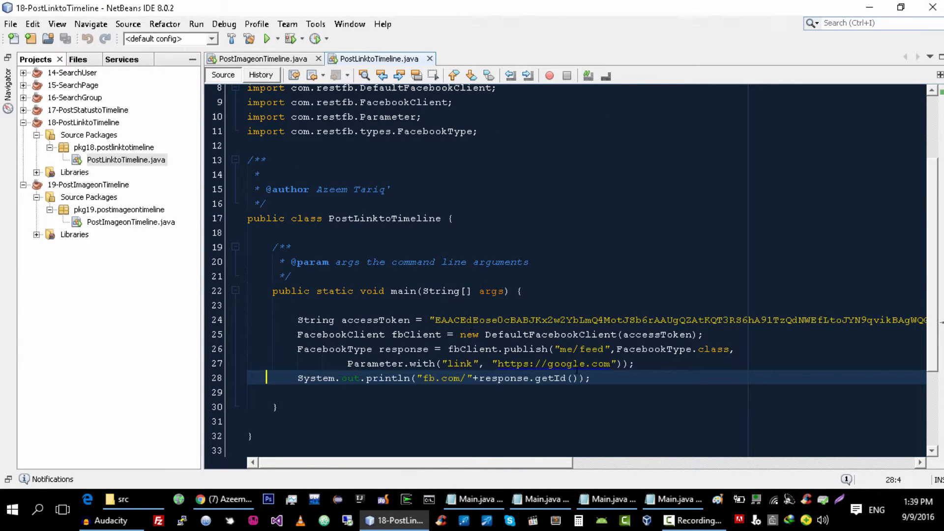
left_click_drag(297, 335, 592, 378)
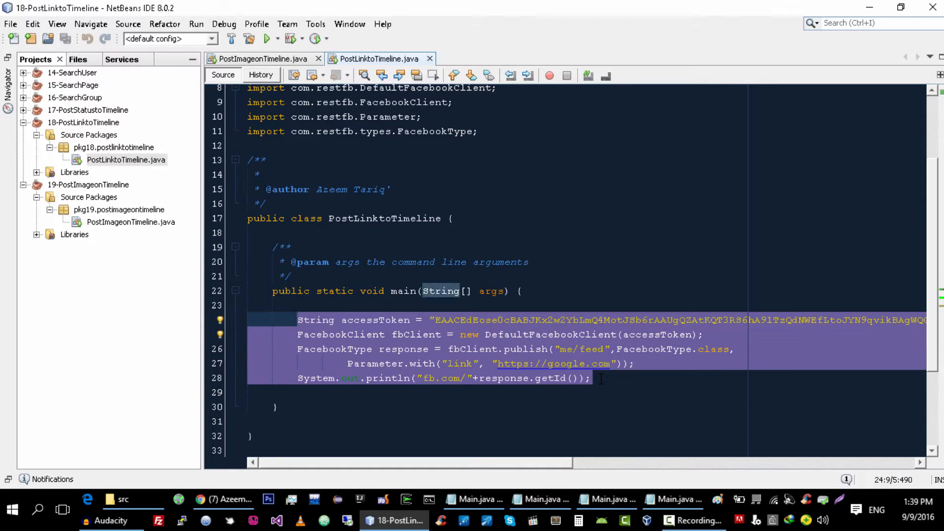
left_click(253, 58)
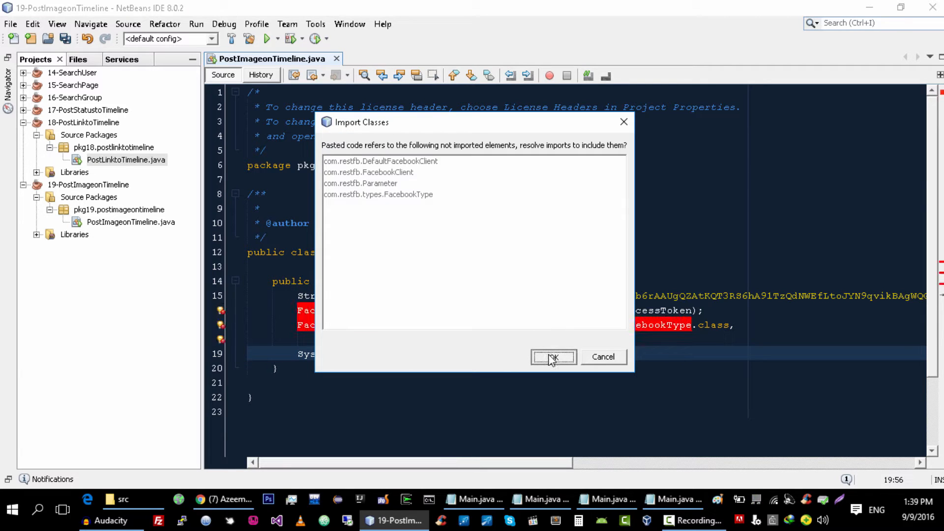
left_click(553, 357)
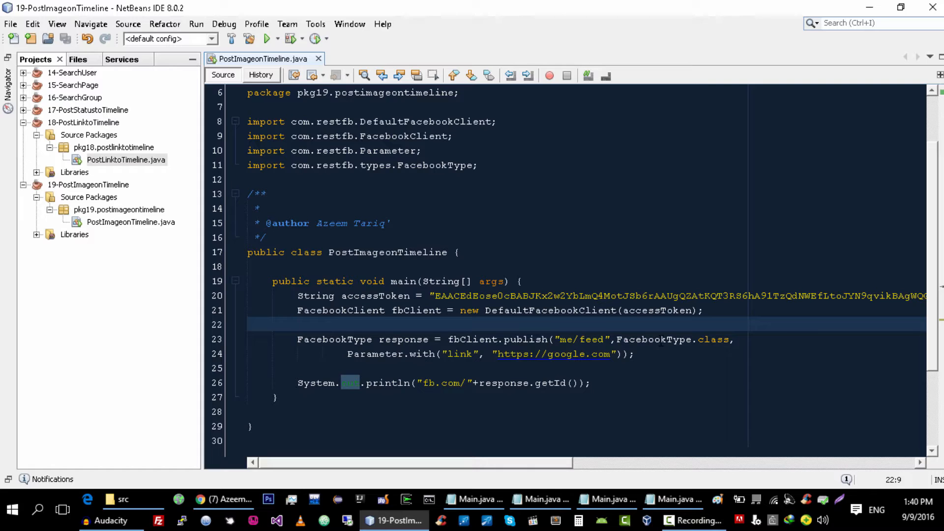
- Write FileInputStream fis = new FileInputStream(new File("")); in main
type("File")
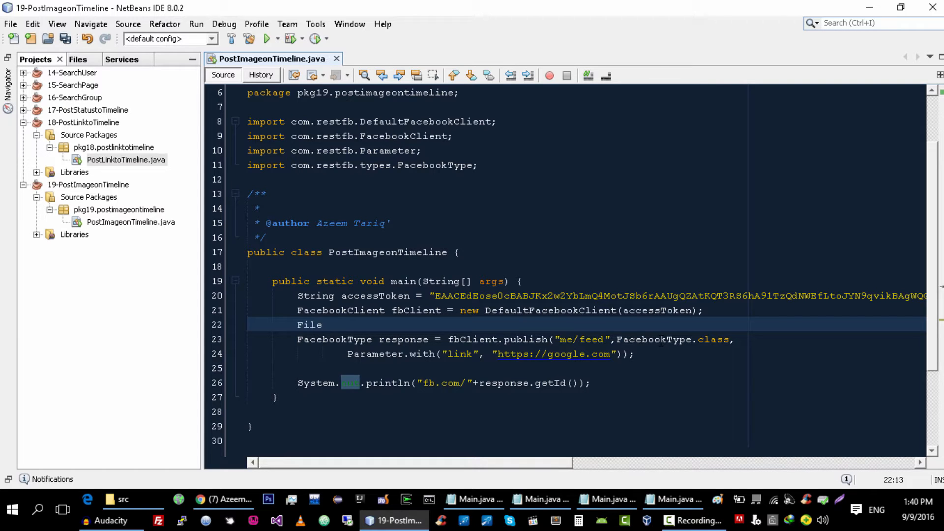
type("in")
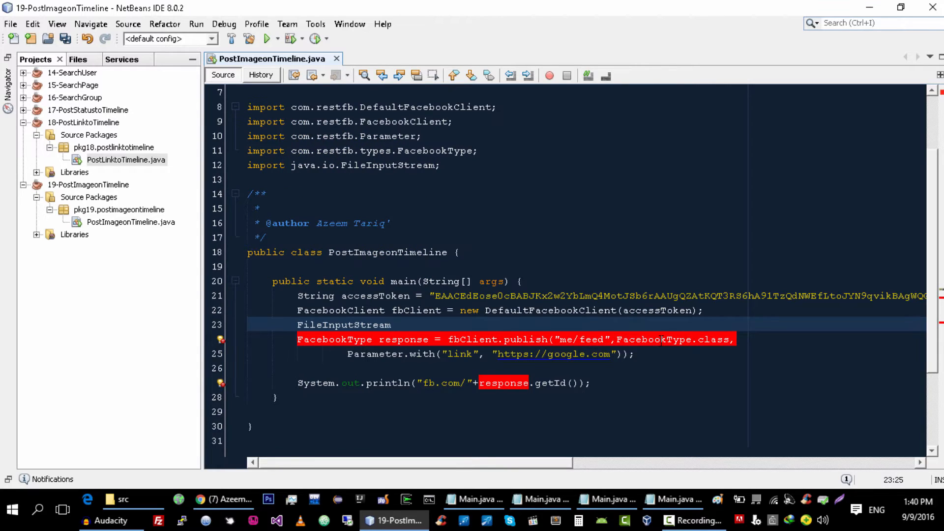
type("fi")
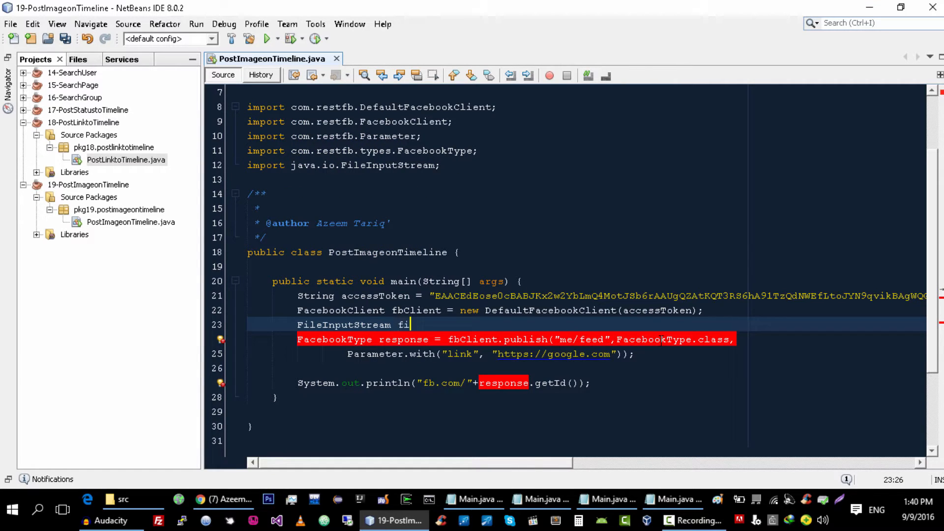
type("s = n")
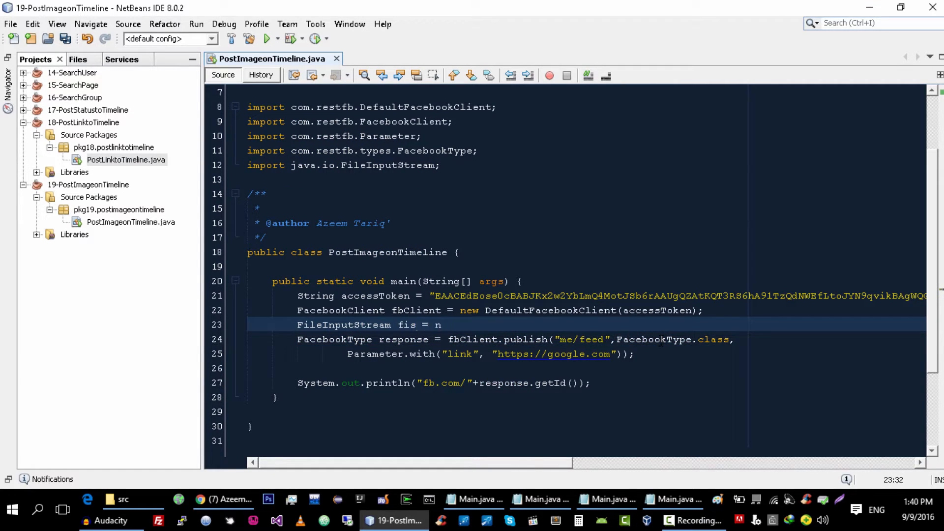
type("ew F")
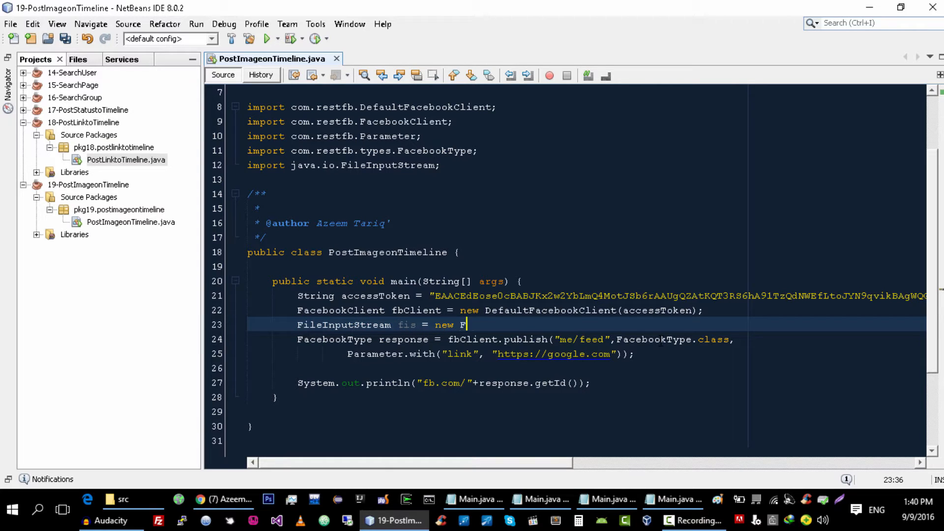
type("ileInputStream")
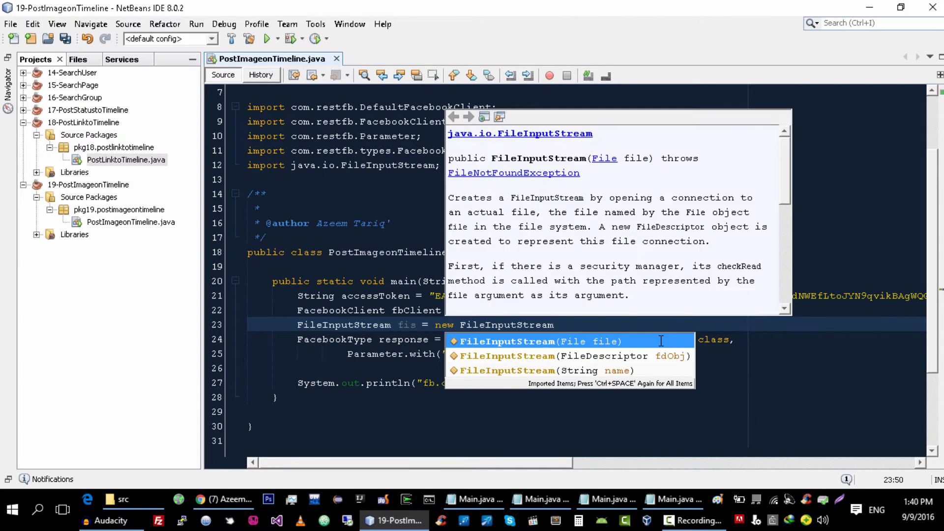
type("(n;")
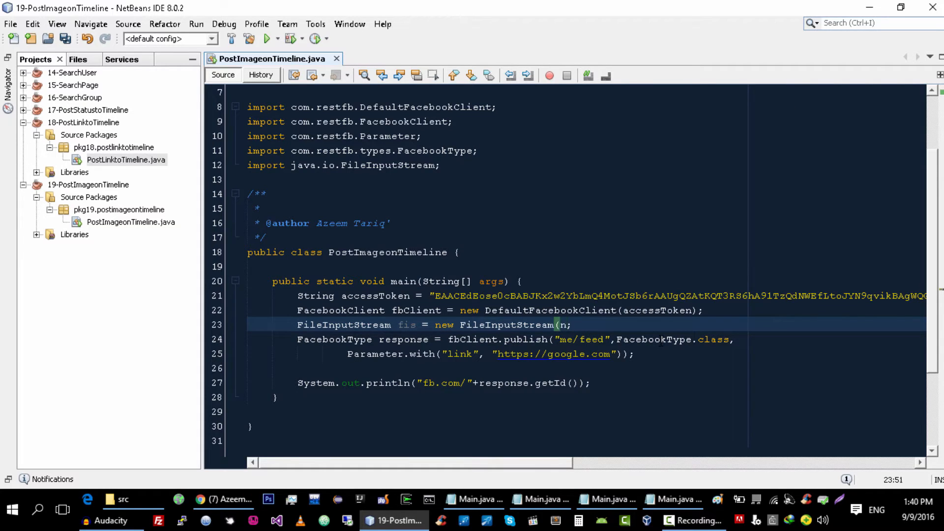
type("new File(")
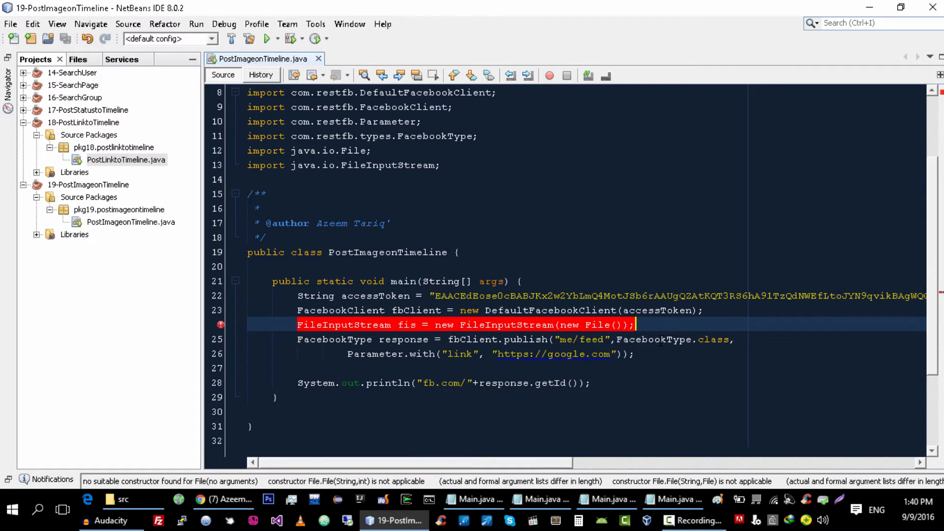
type("\"\"")
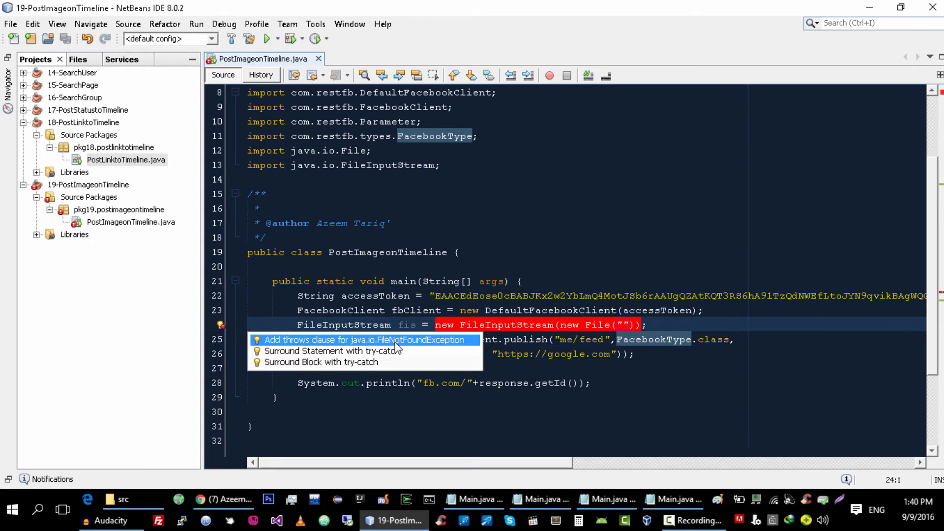
- Let main throw FileNotFoundException, then locate radixcode.png on drive D in File Explorer
left_click(343, 340)
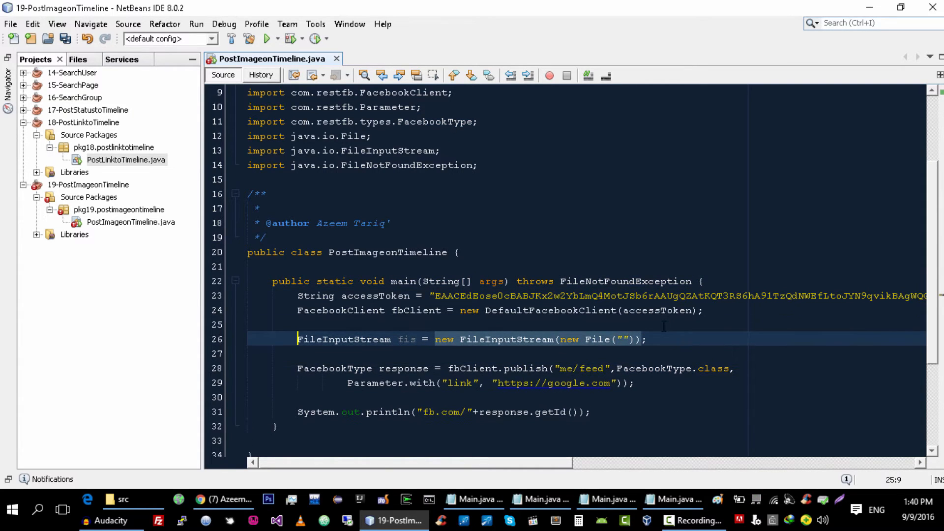
left_click(403, 339)
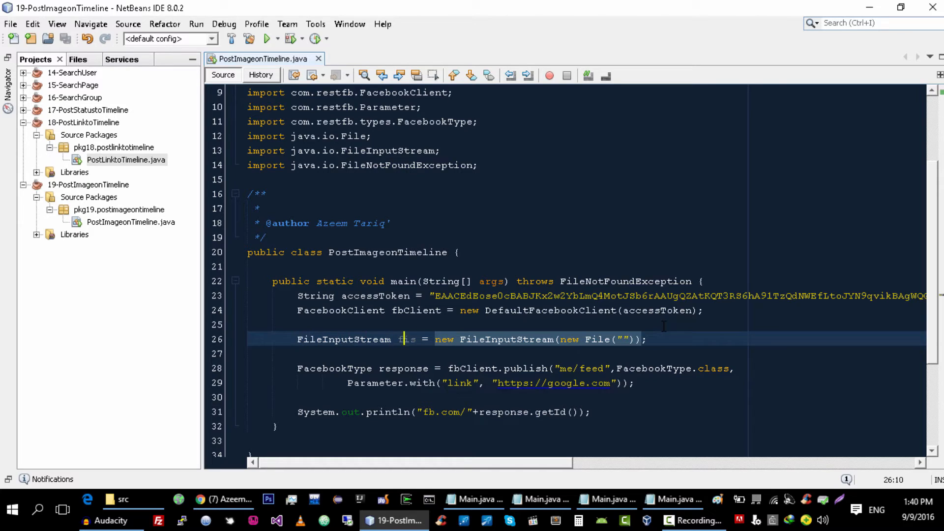
left_click(266, 38)
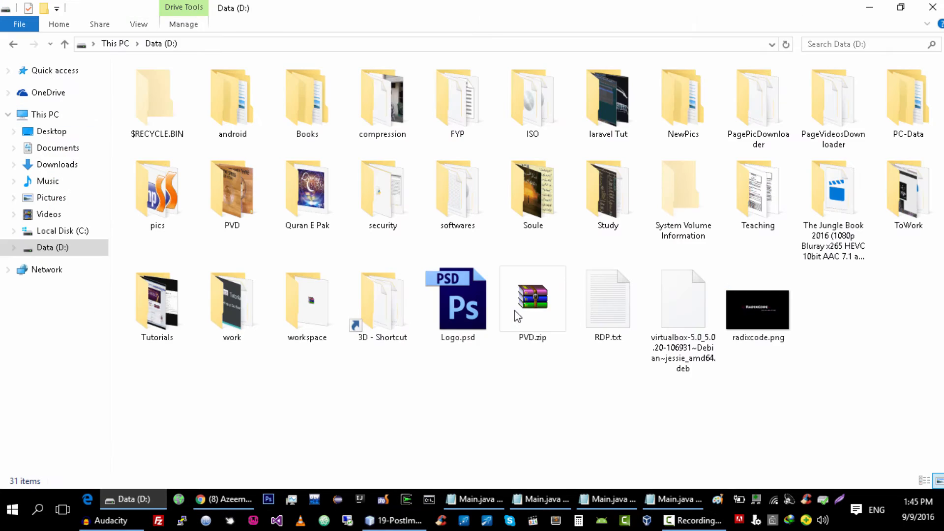
left_click(757, 308)
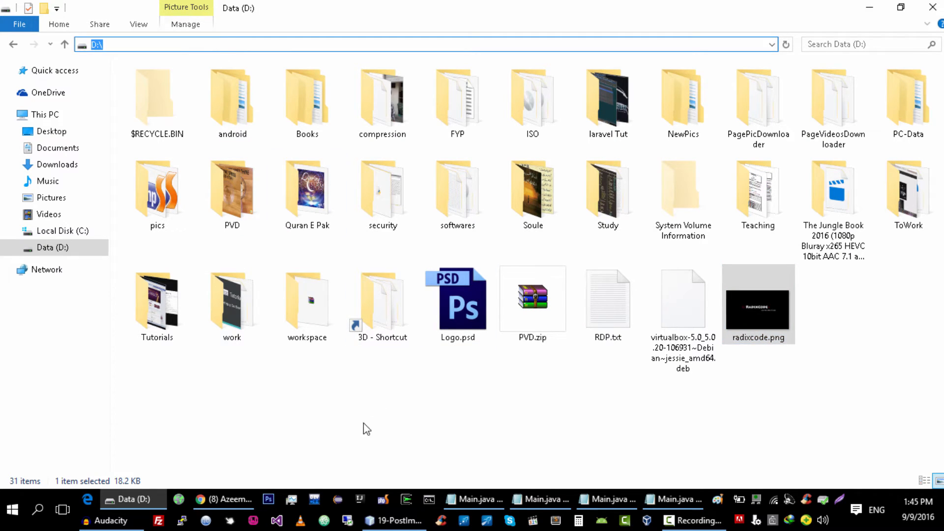
- Set the File path to "D:\\radixcode.png"
left_click(393, 521)
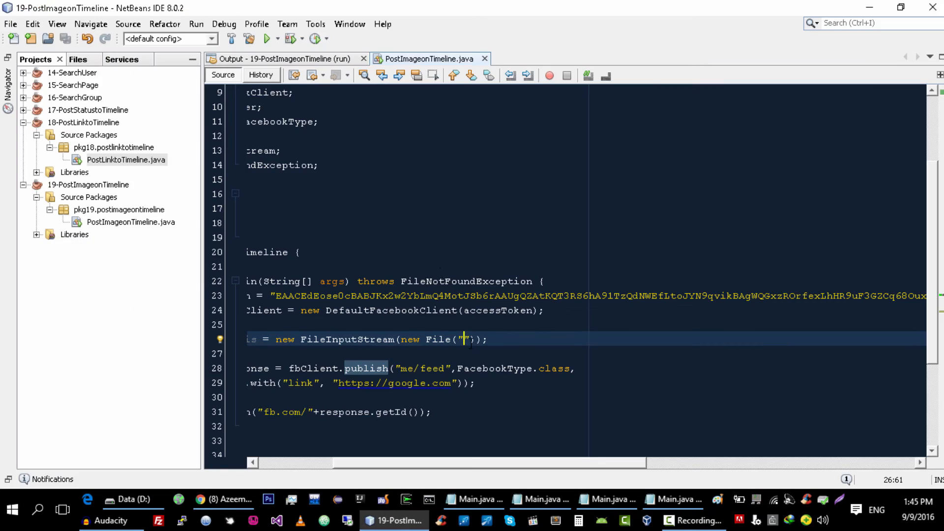
type("D:\\\\")
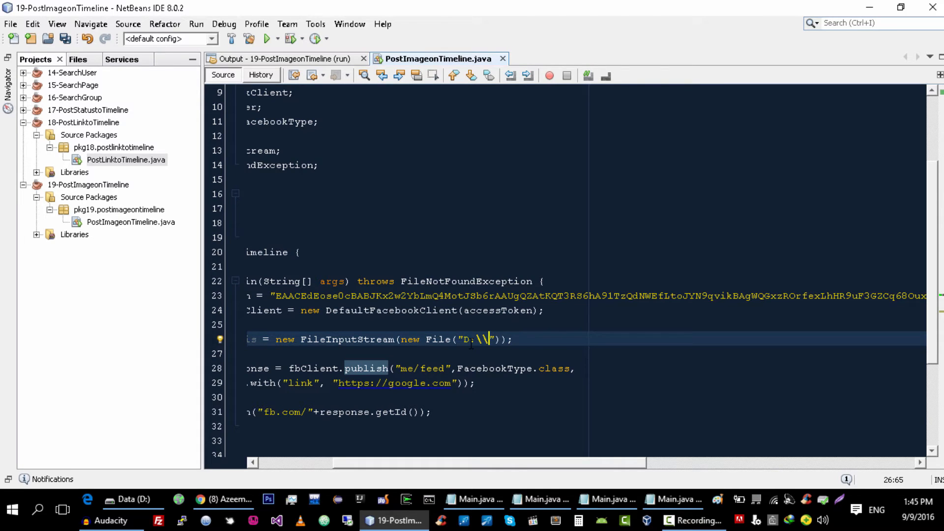
type("radixcode")
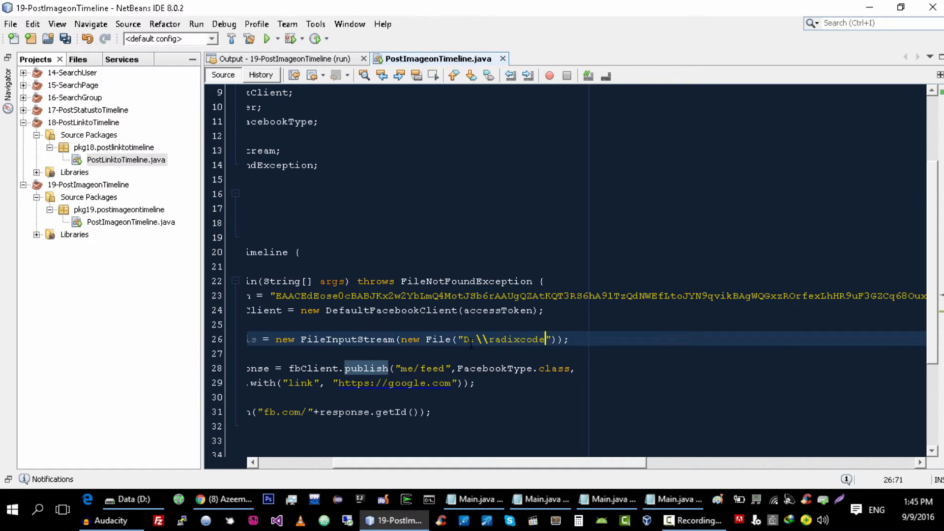
type(".png")
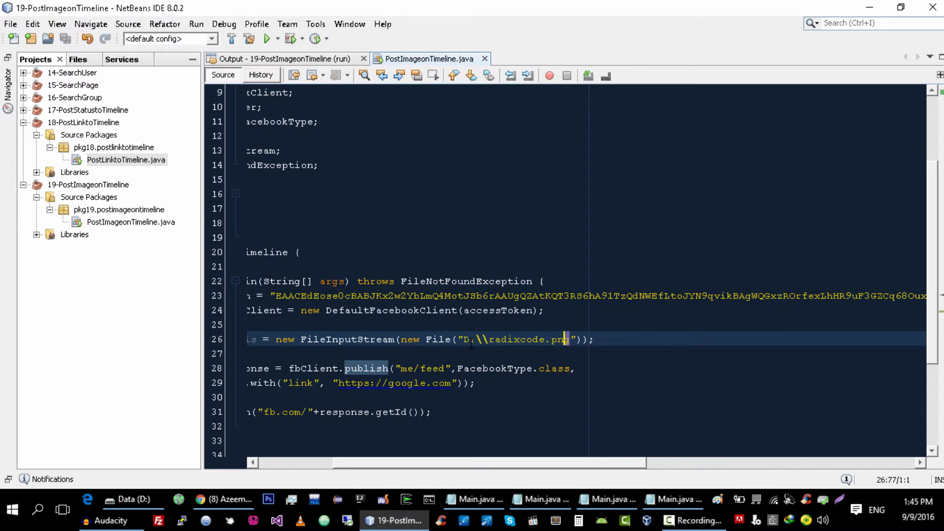
- Publish to me/photos with BinaryAttachment.with radixcode.png and message RadixCode Logo Image
double_click(524, 339)
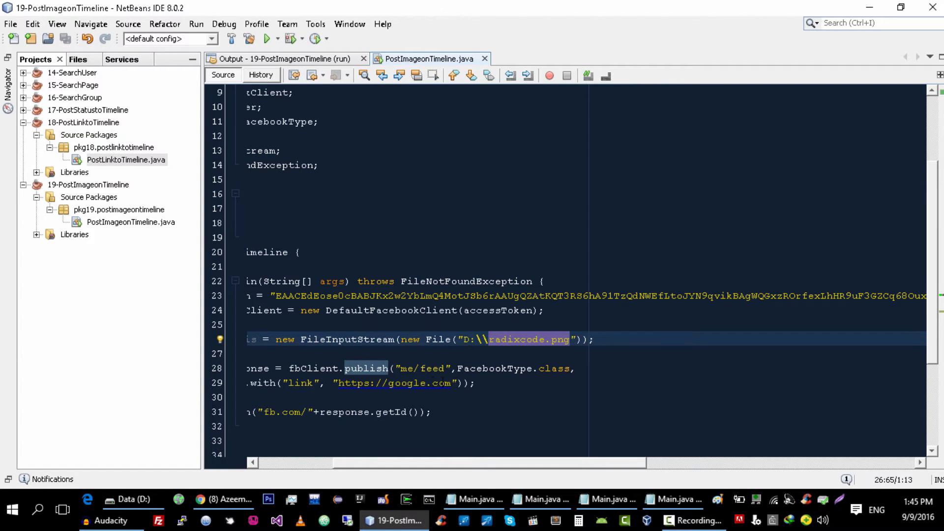
left_click(458, 383)
type("BinaryAttachment.with(\"radixcode.png\", fis")
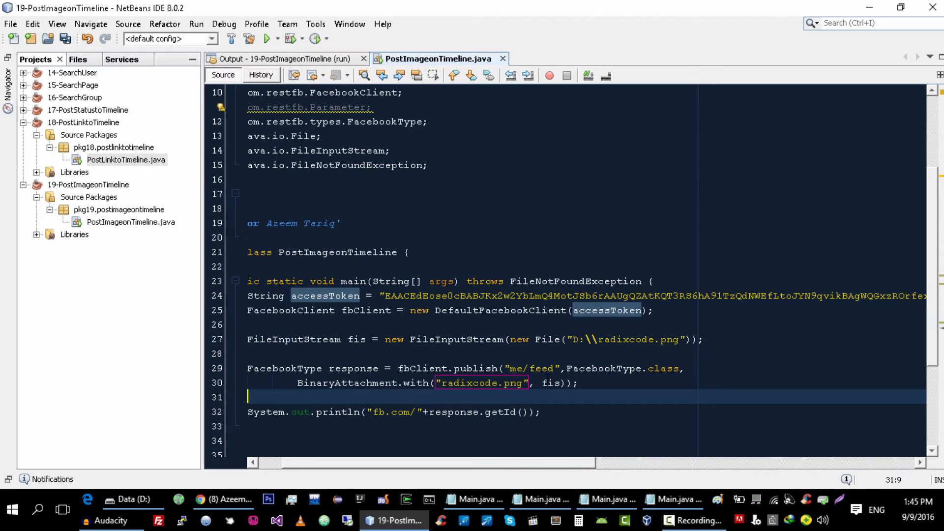
left_click(551, 382)
type(",Parameter.with(\"message\", \"RadixCode Logo Image\")")
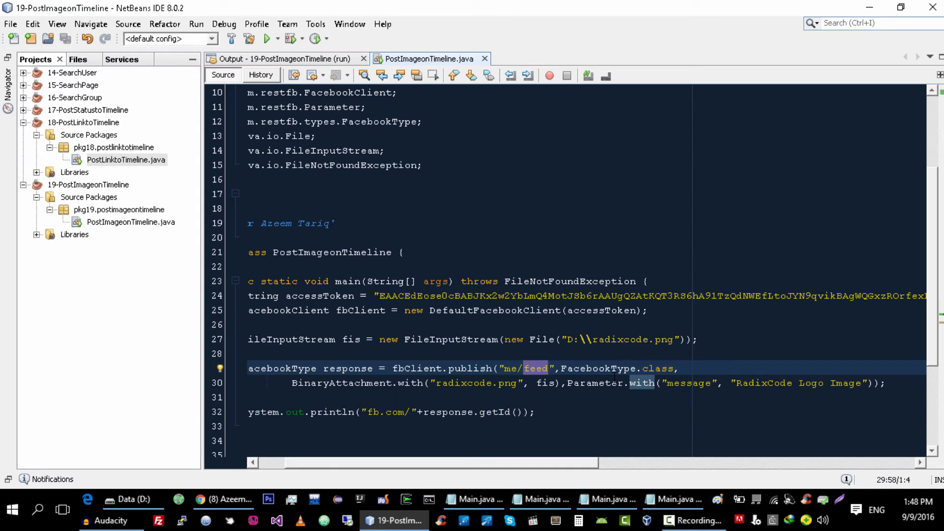
type("photo")
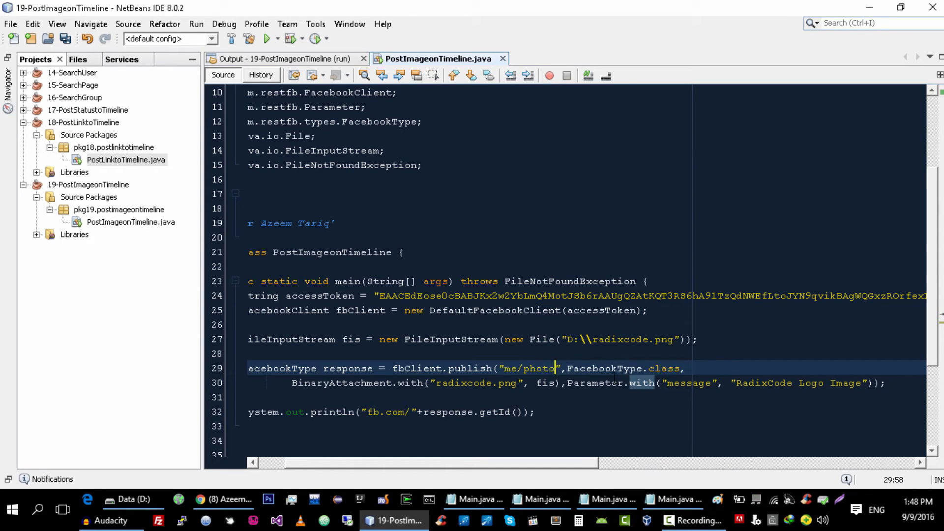
type("s")
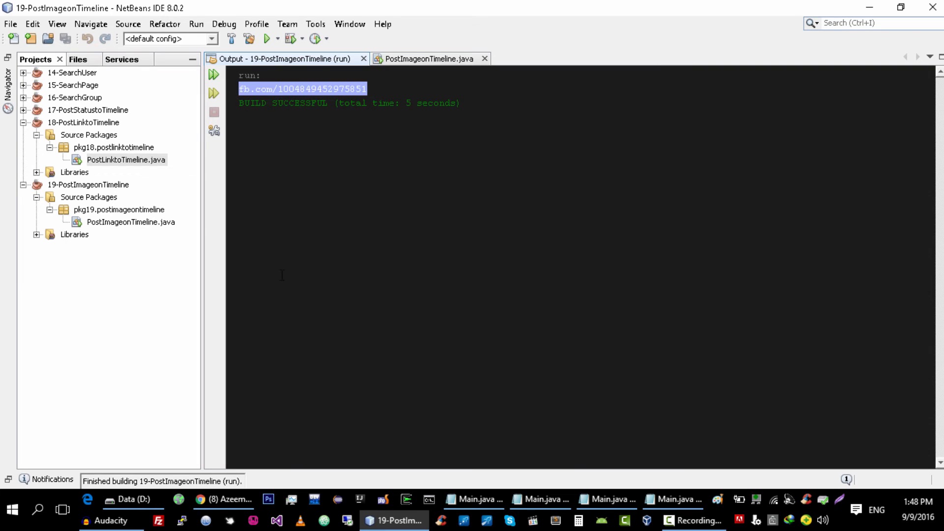
- Run the project and check the Output for the fb.com link and BUILD SUCCESSFUL
left_click(223, 500)
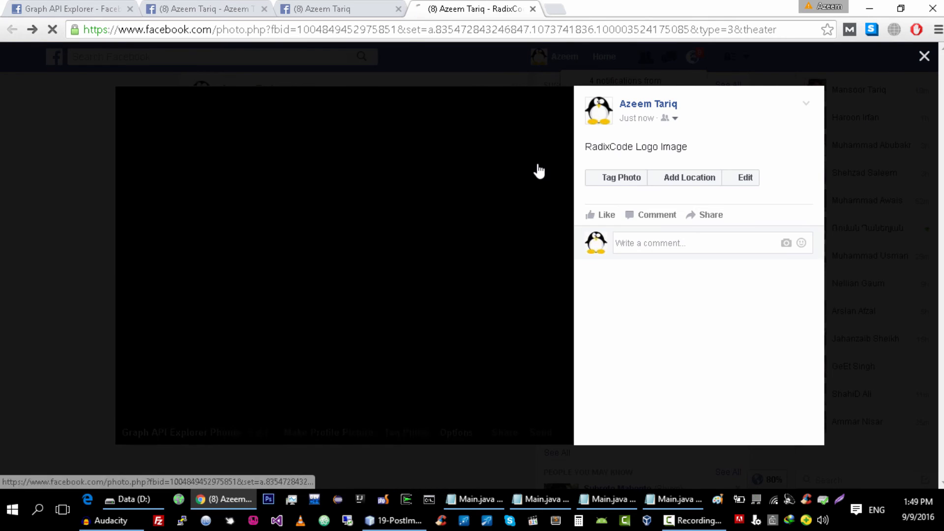
- Close the Facebook photo theater view to see the RadixCode Logo Image post on the timeline
left_click(924, 57)
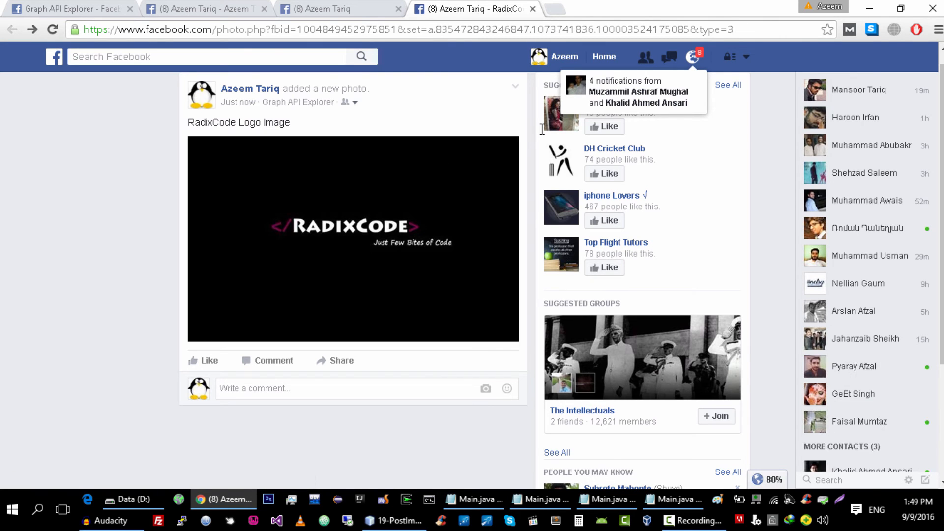